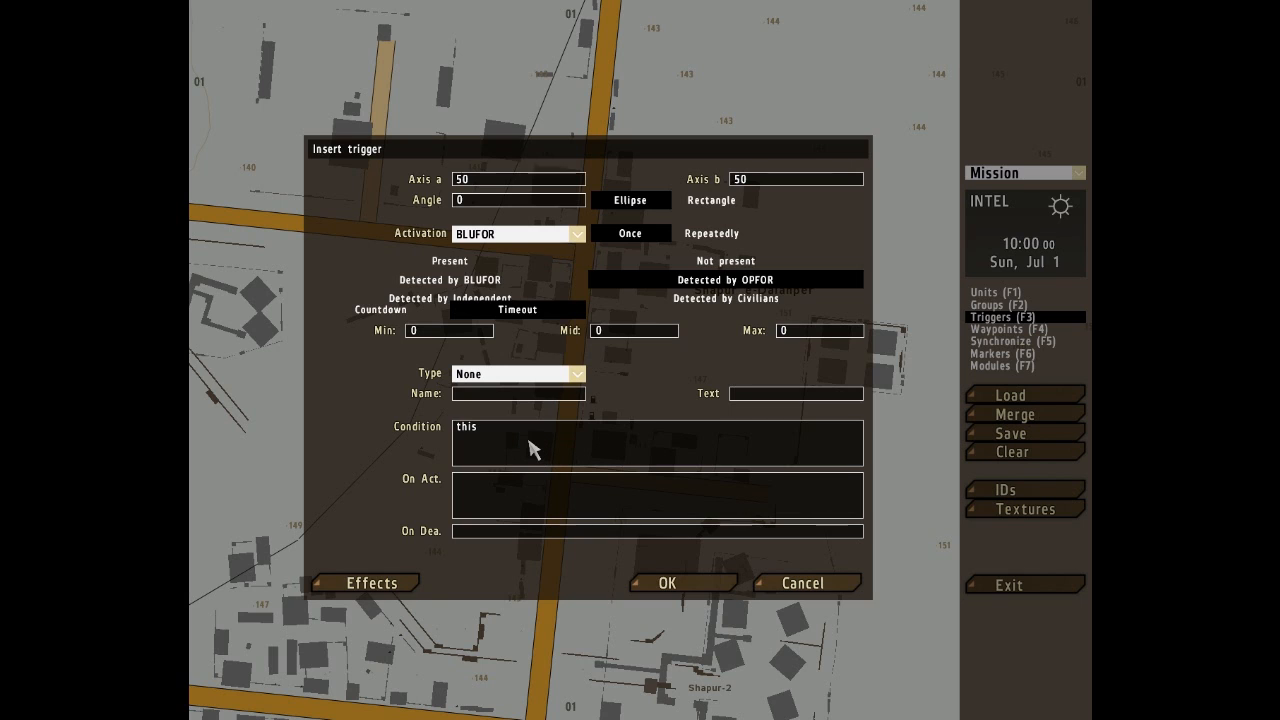
mouse_move(527, 450)
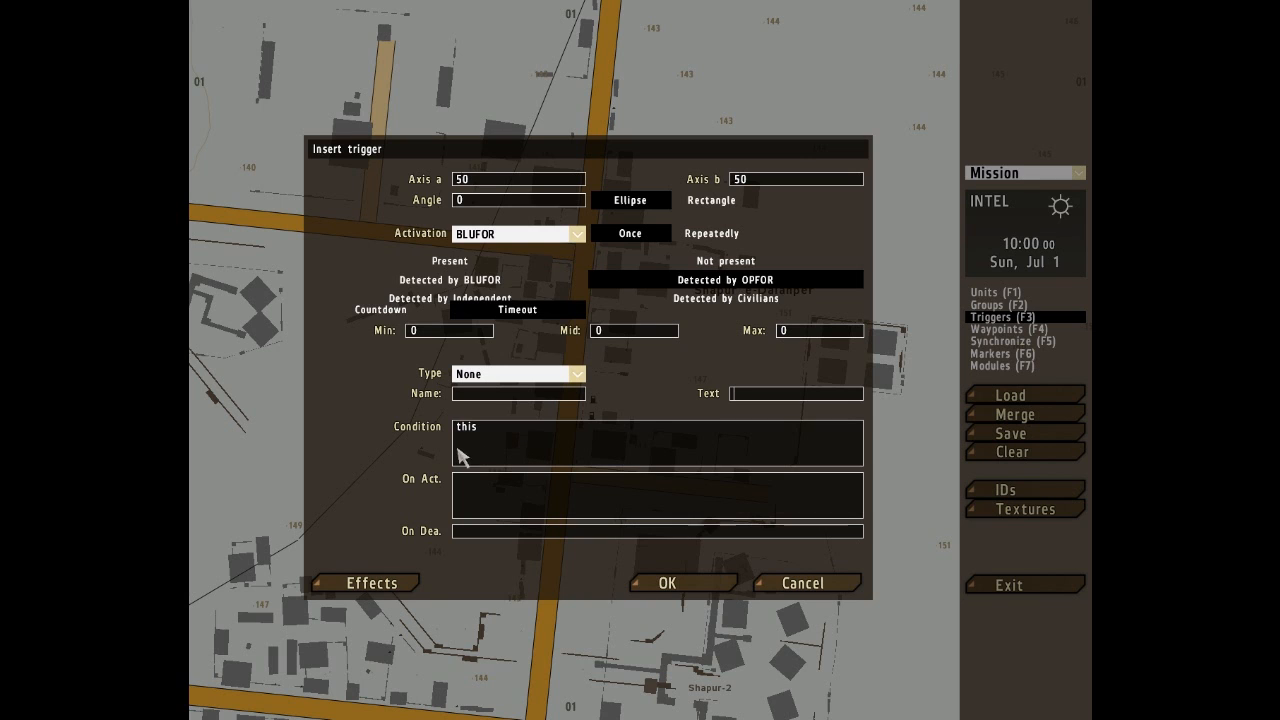
mouse_move(438, 504)
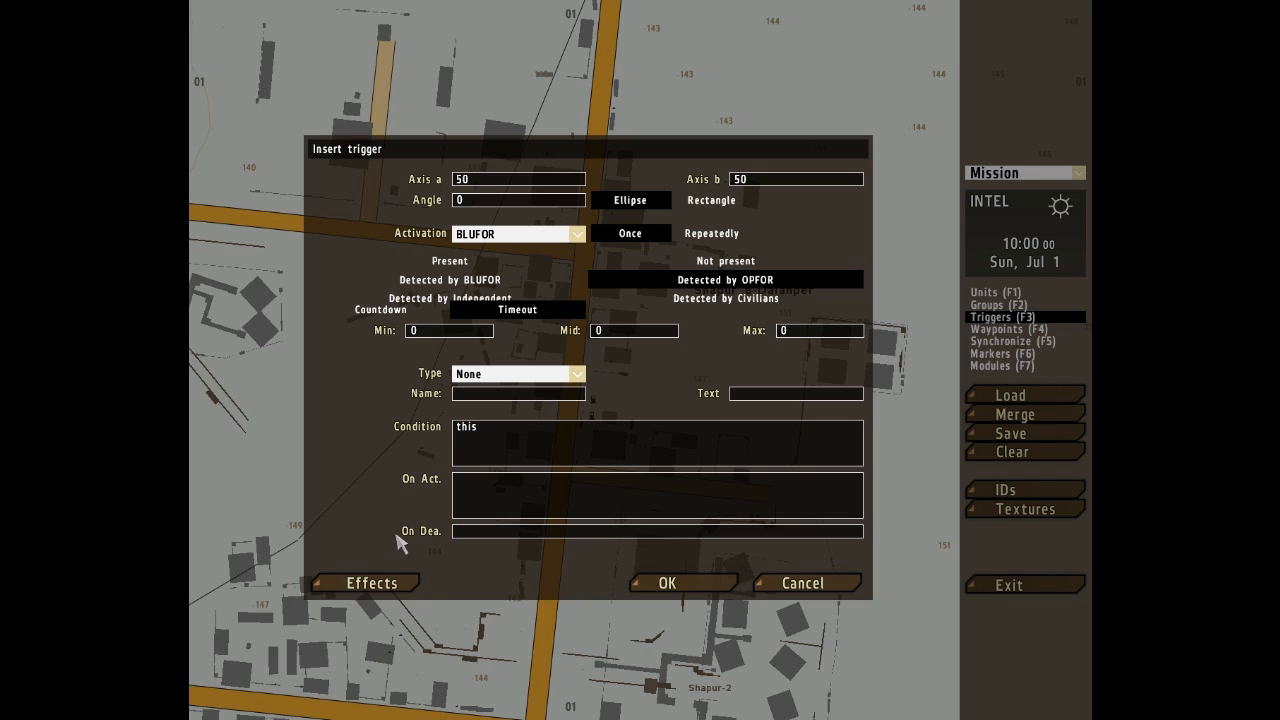
mouse_move(418, 542)
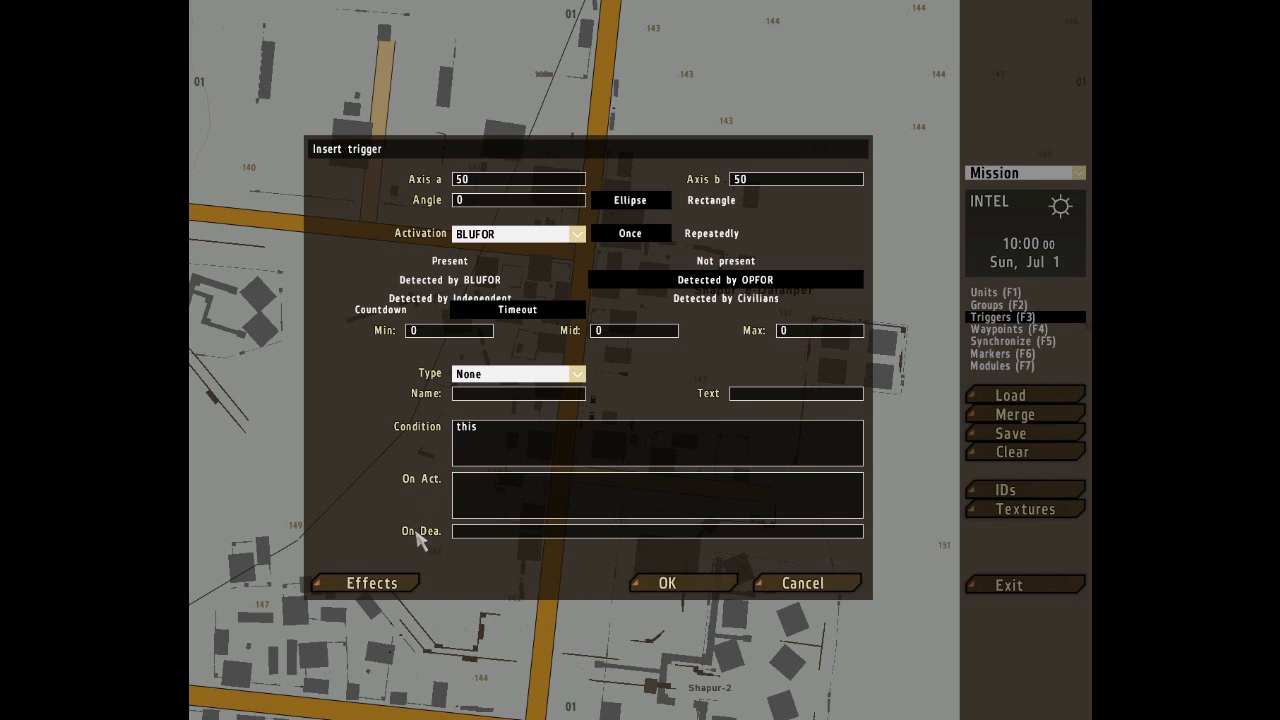
mouse_move(416, 548)
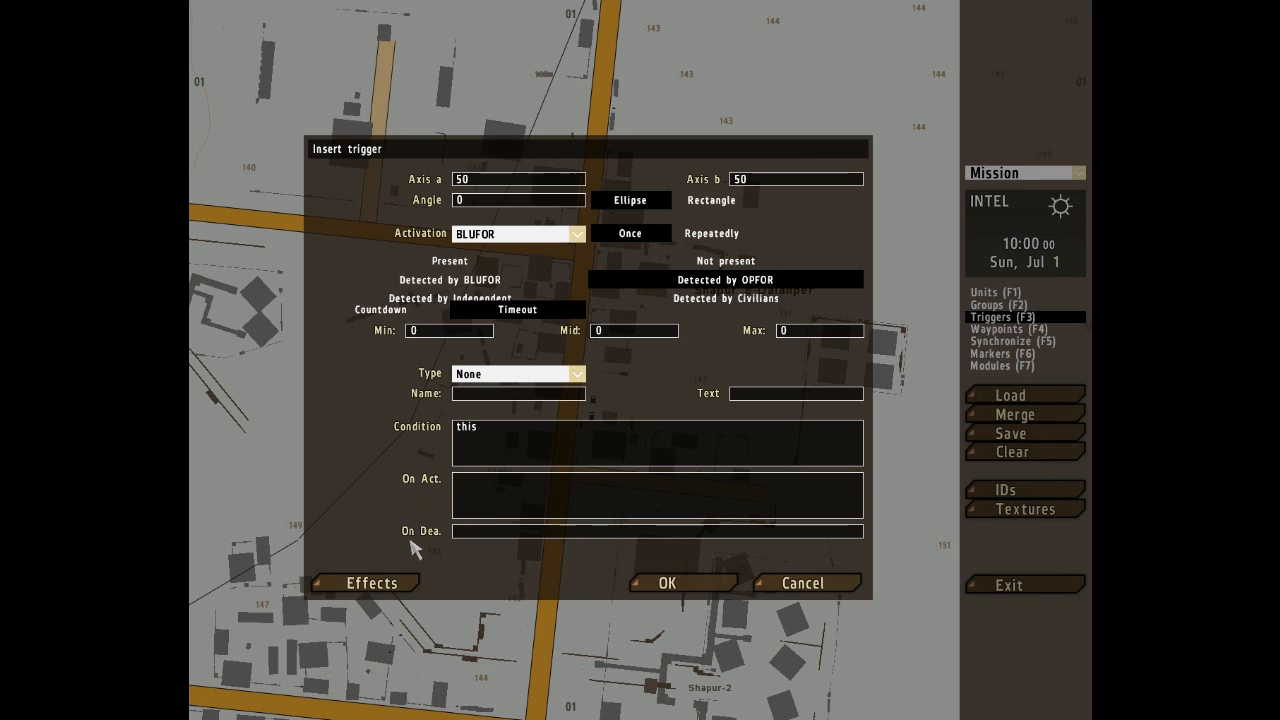
mouse_move(557, 532)
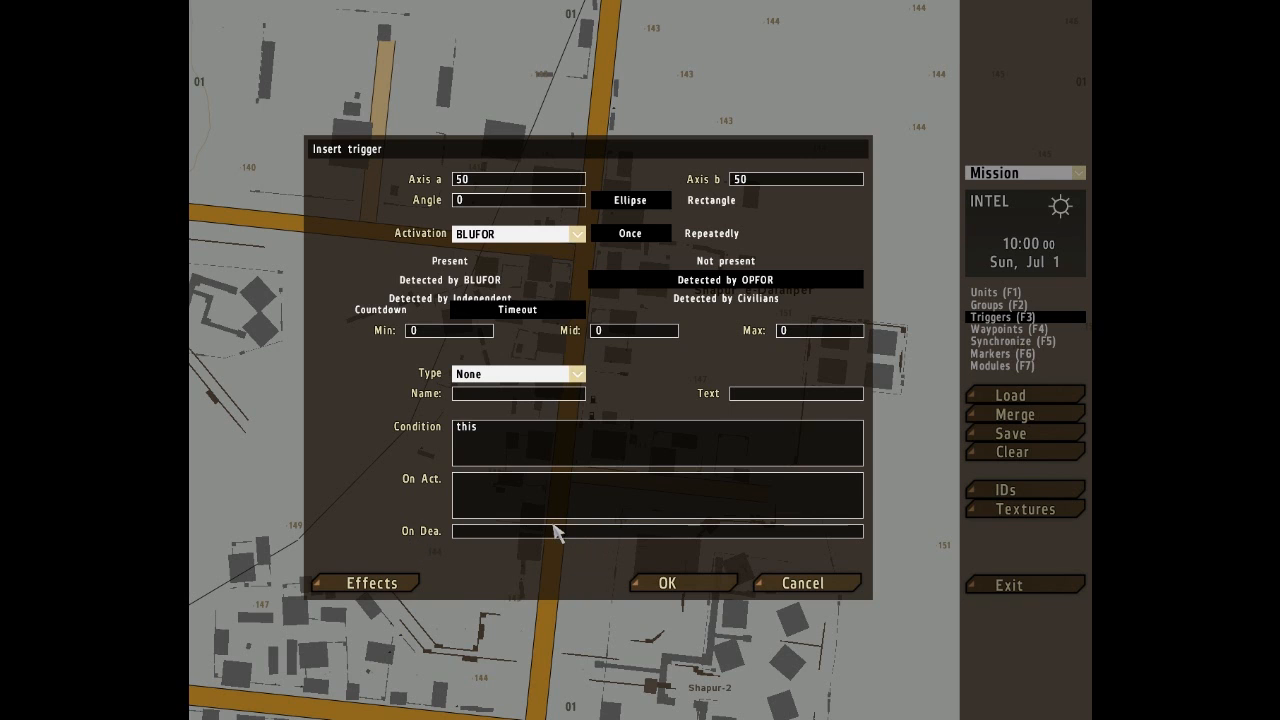
mouse_move(312, 533)
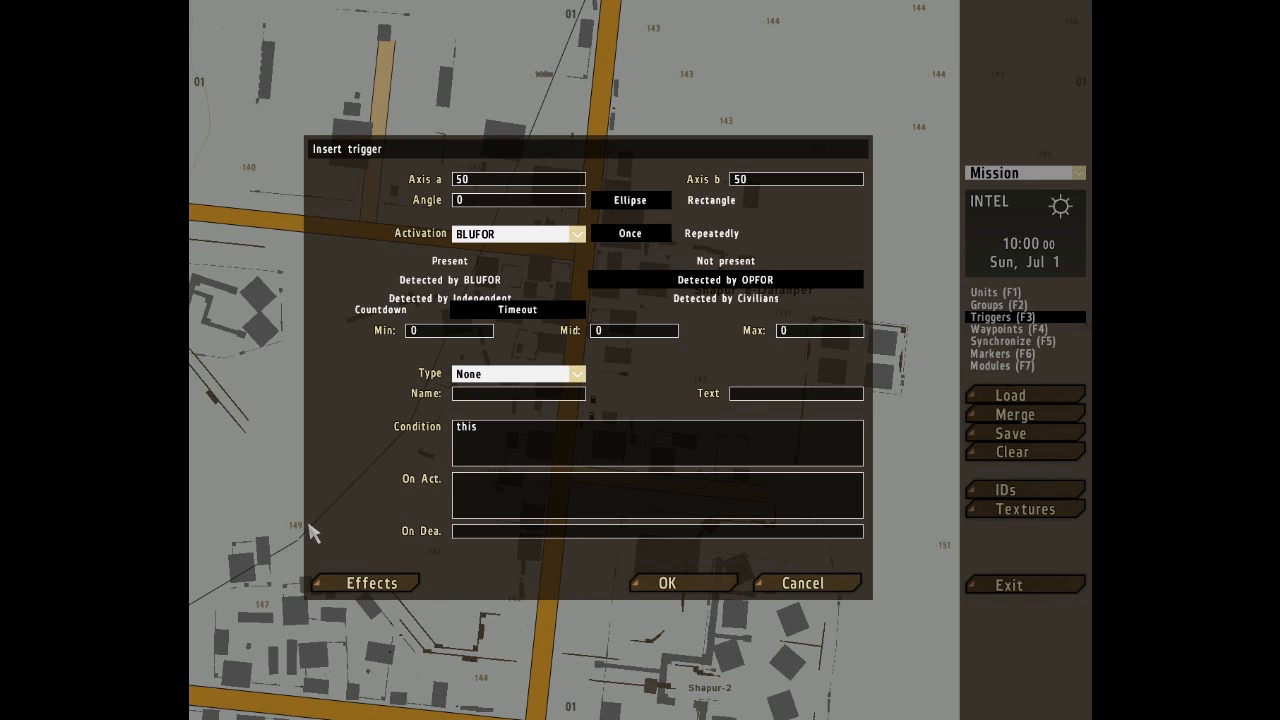
click(795, 393)
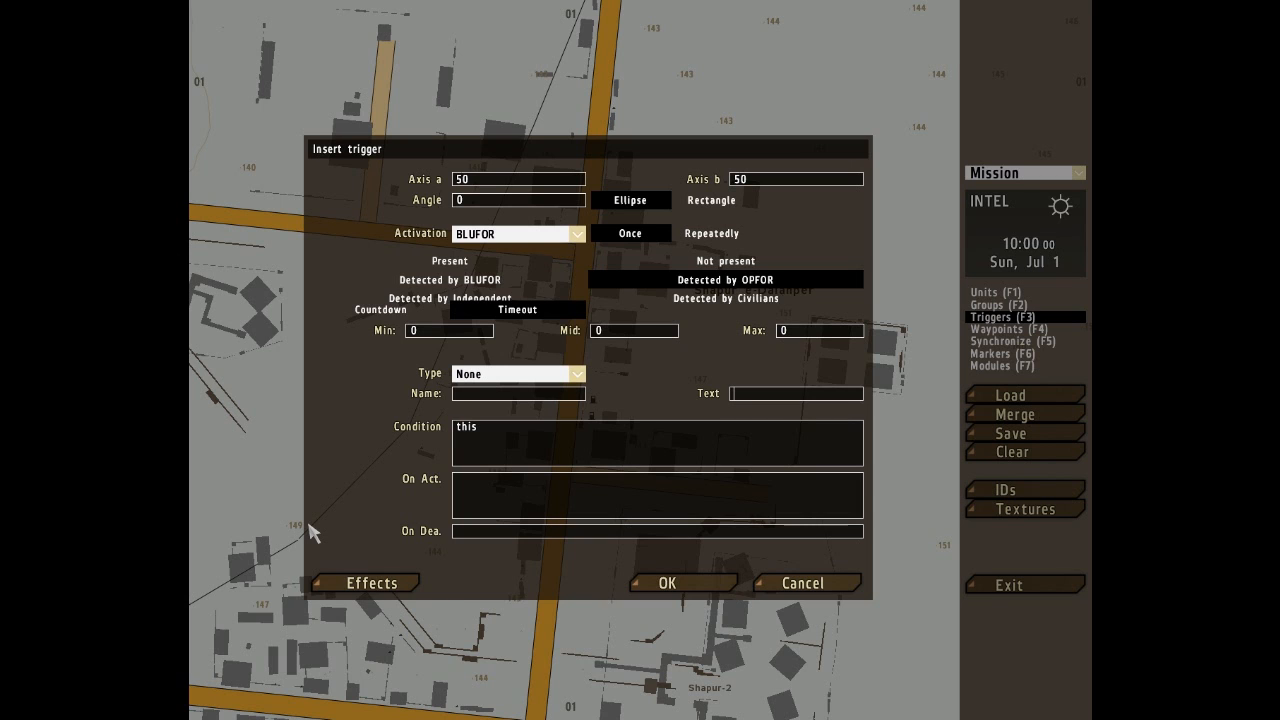